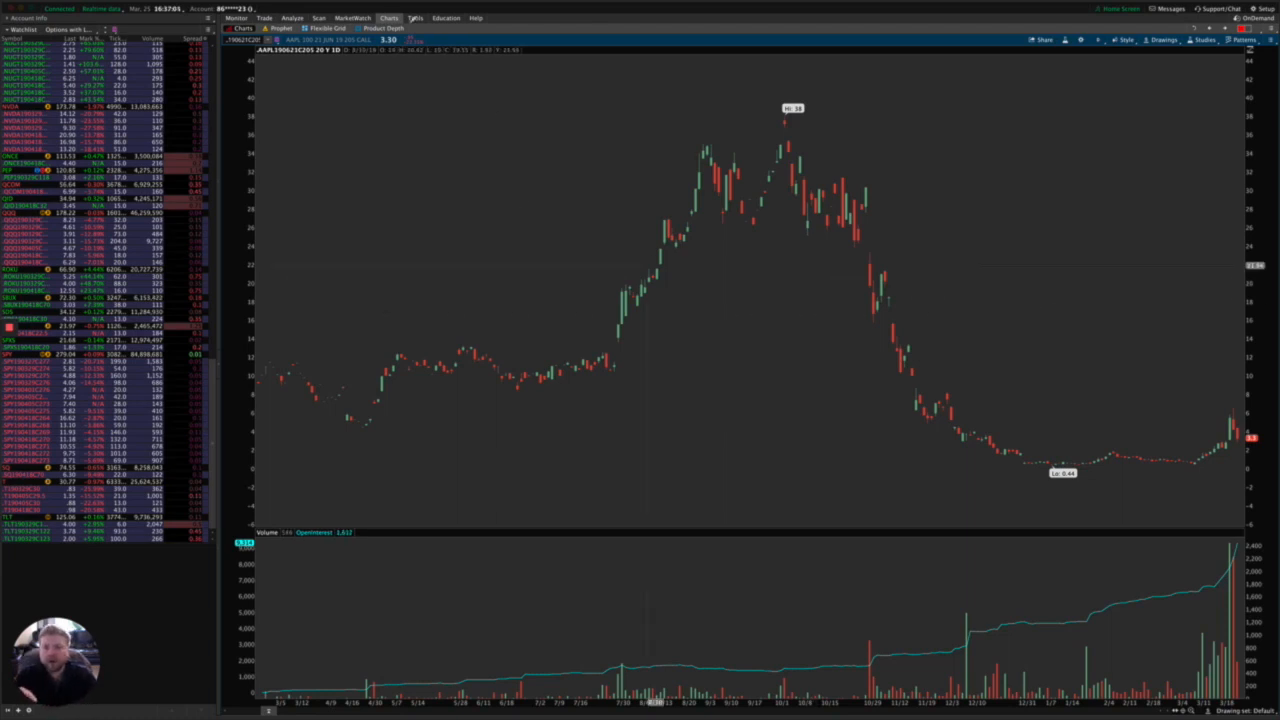
# Load the saved option scan in the Scan area so its matching contracts are listed
pyautogui.click(320, 18)
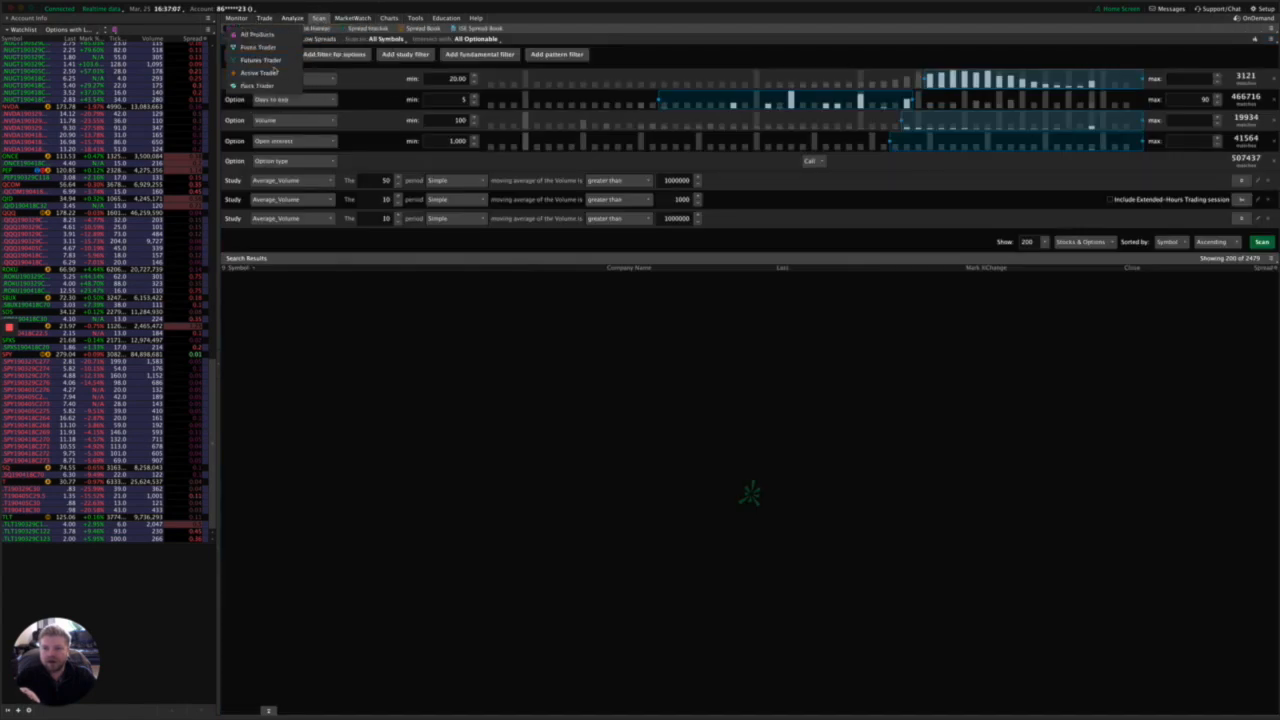
pyautogui.click(1260, 240)
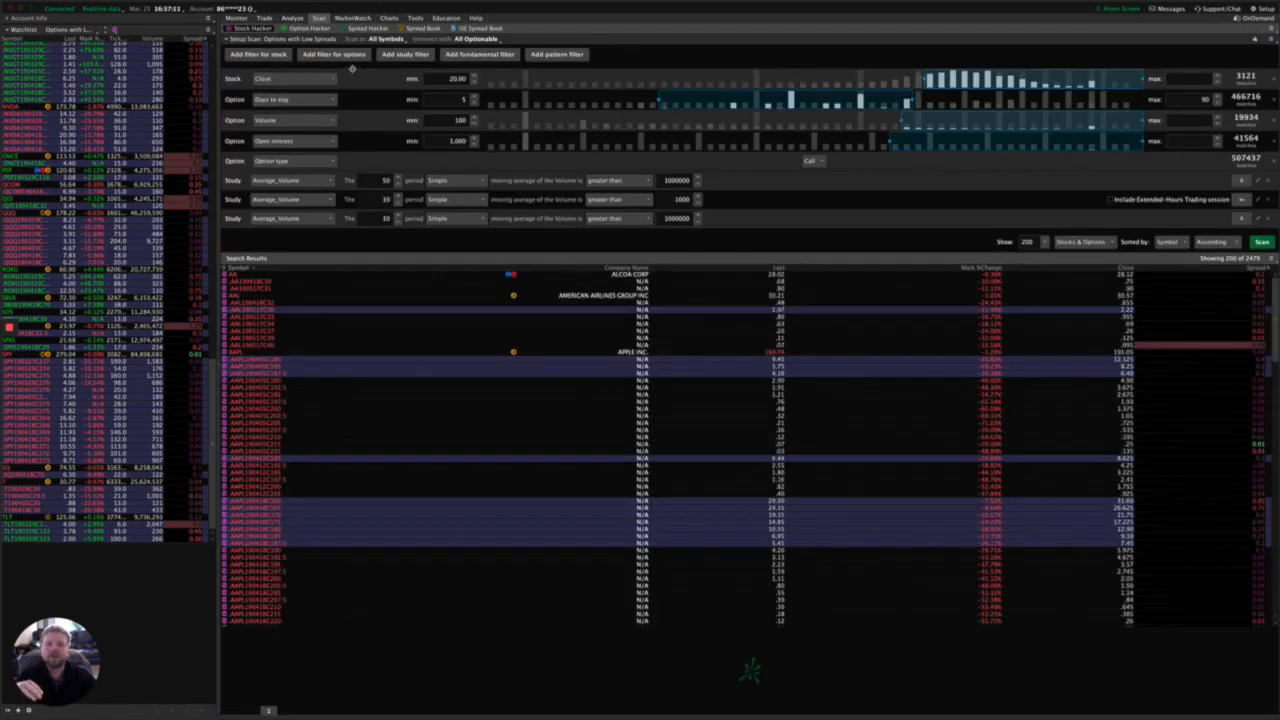
pyautogui.click(388, 18)
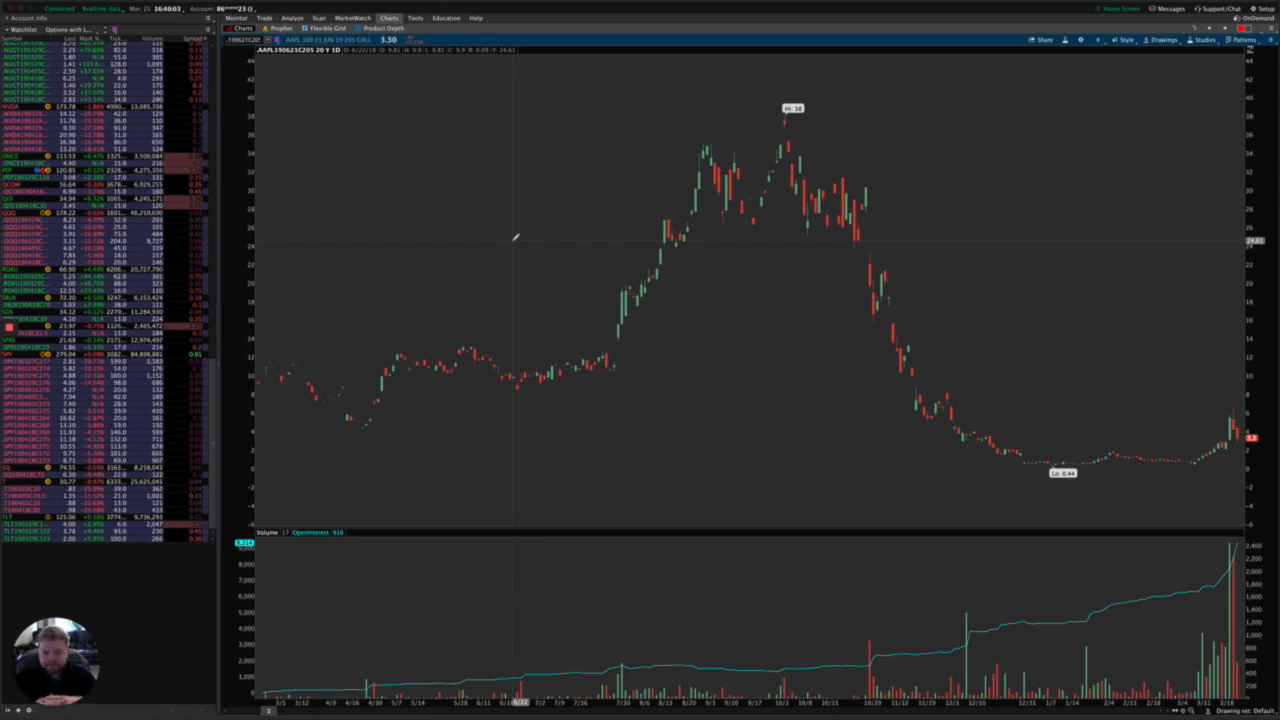
pyautogui.moveTo(316, 368)
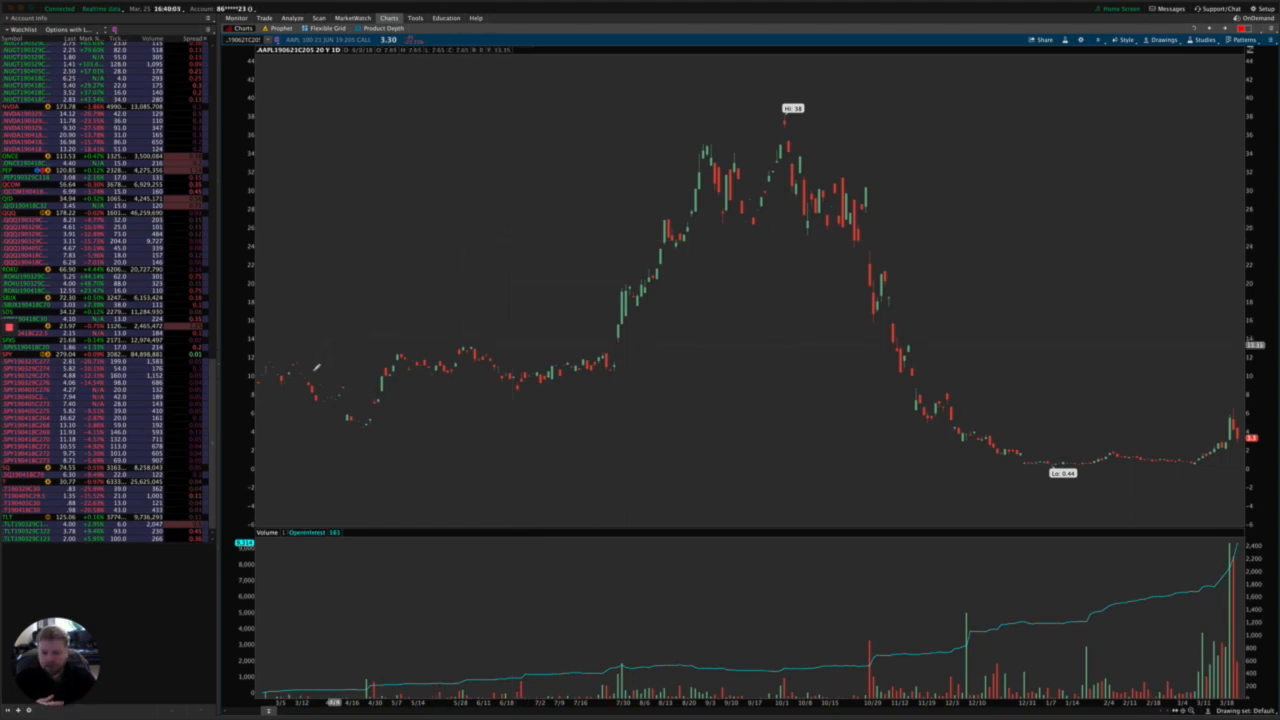
pyautogui.moveTo(756, 162)
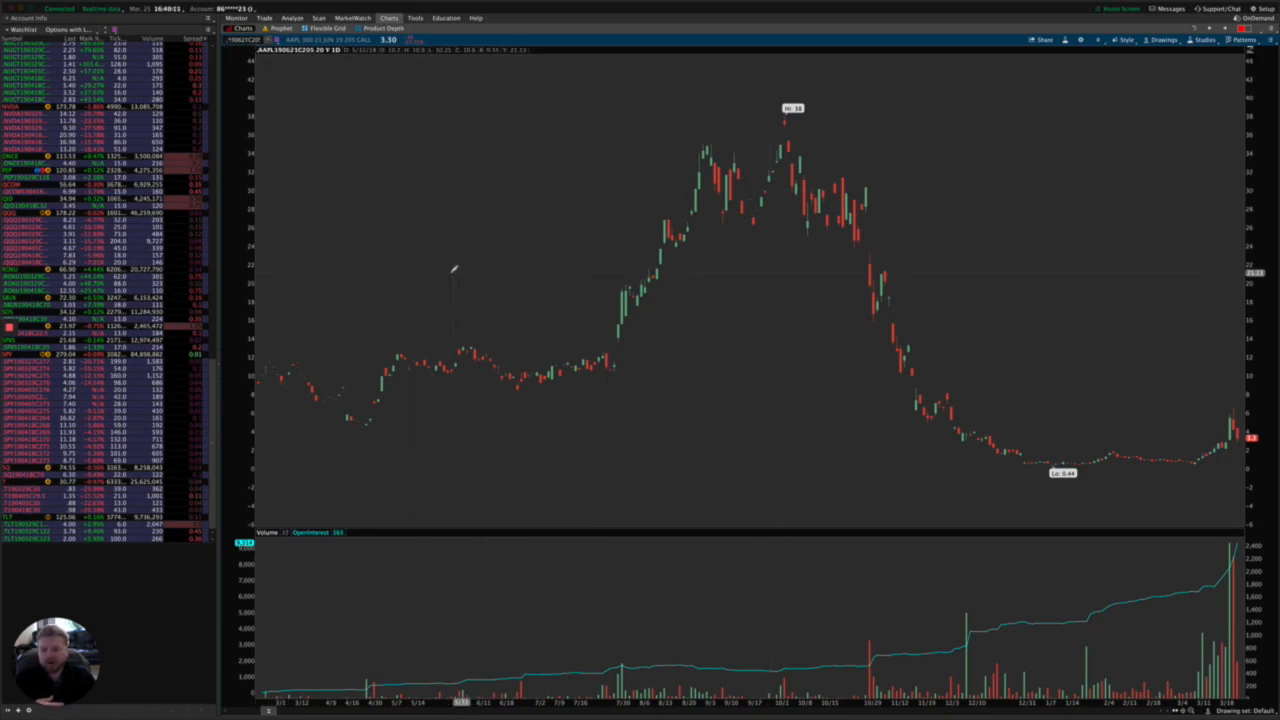
pyautogui.moveTo(314, 364)
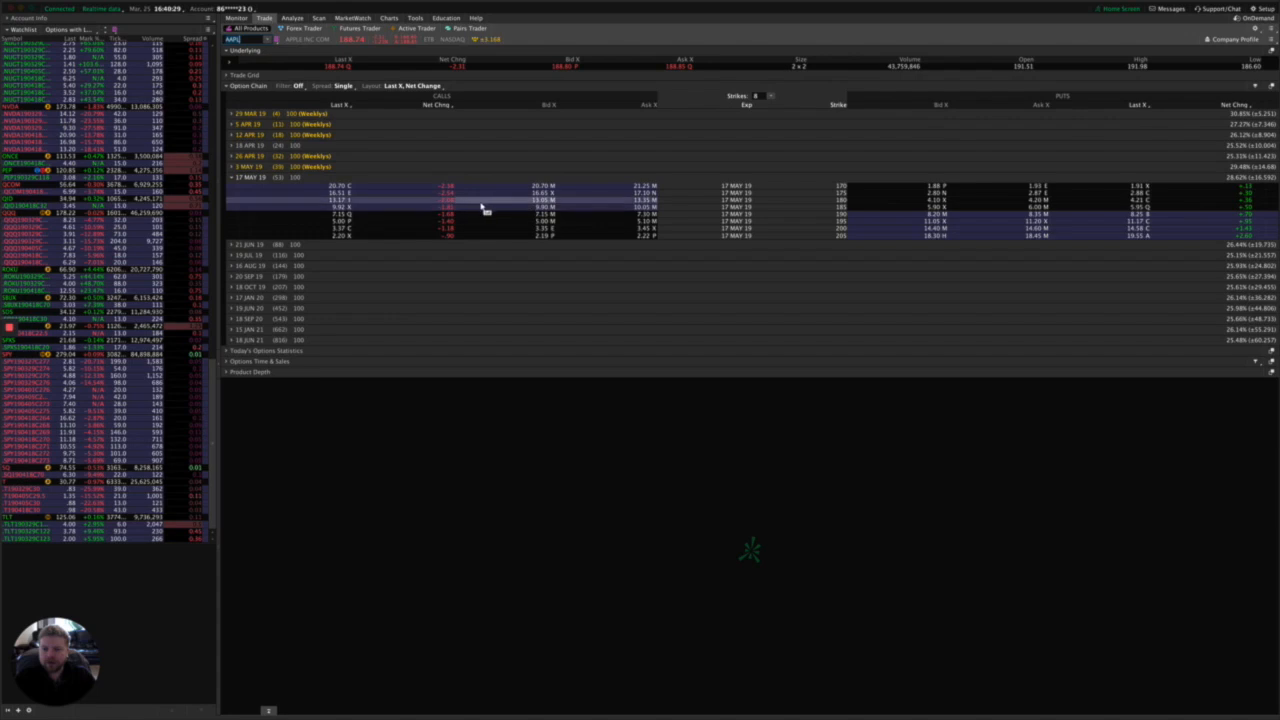
# Copy an option contract's symbol from the results and chart it with volume below
pyautogui.rightClick(480, 206)
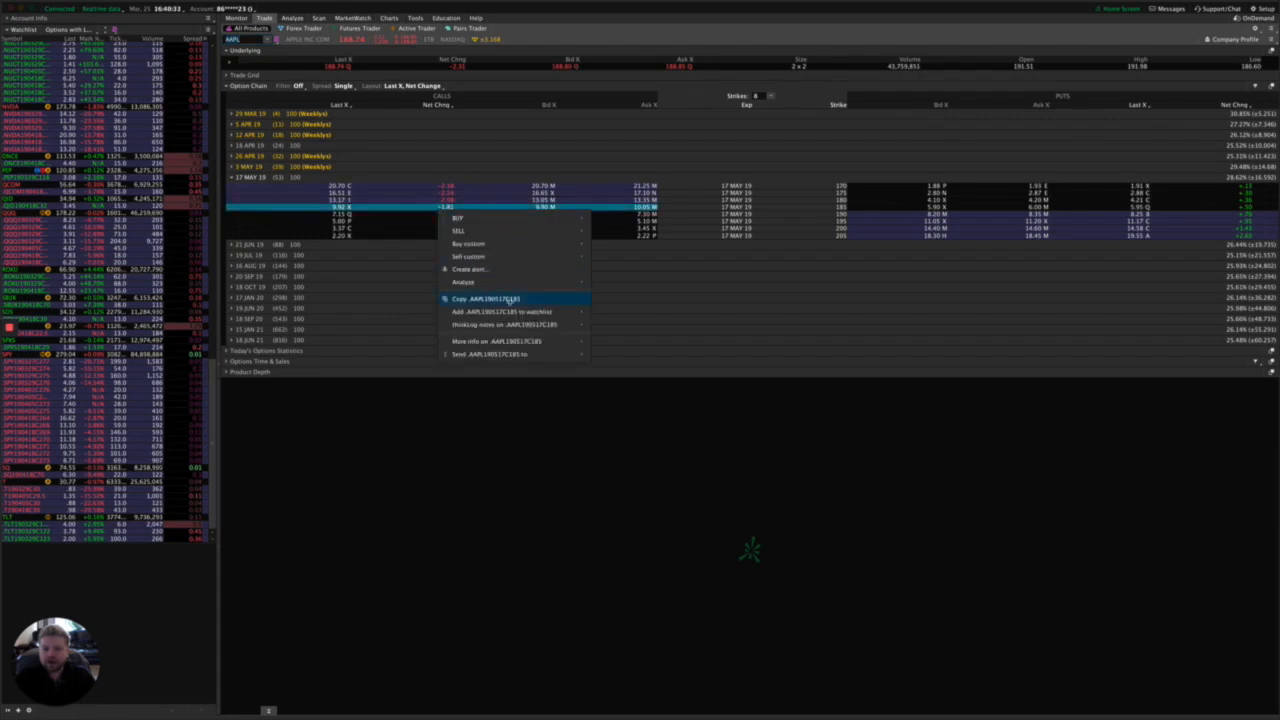
pyautogui.click(428, 112)
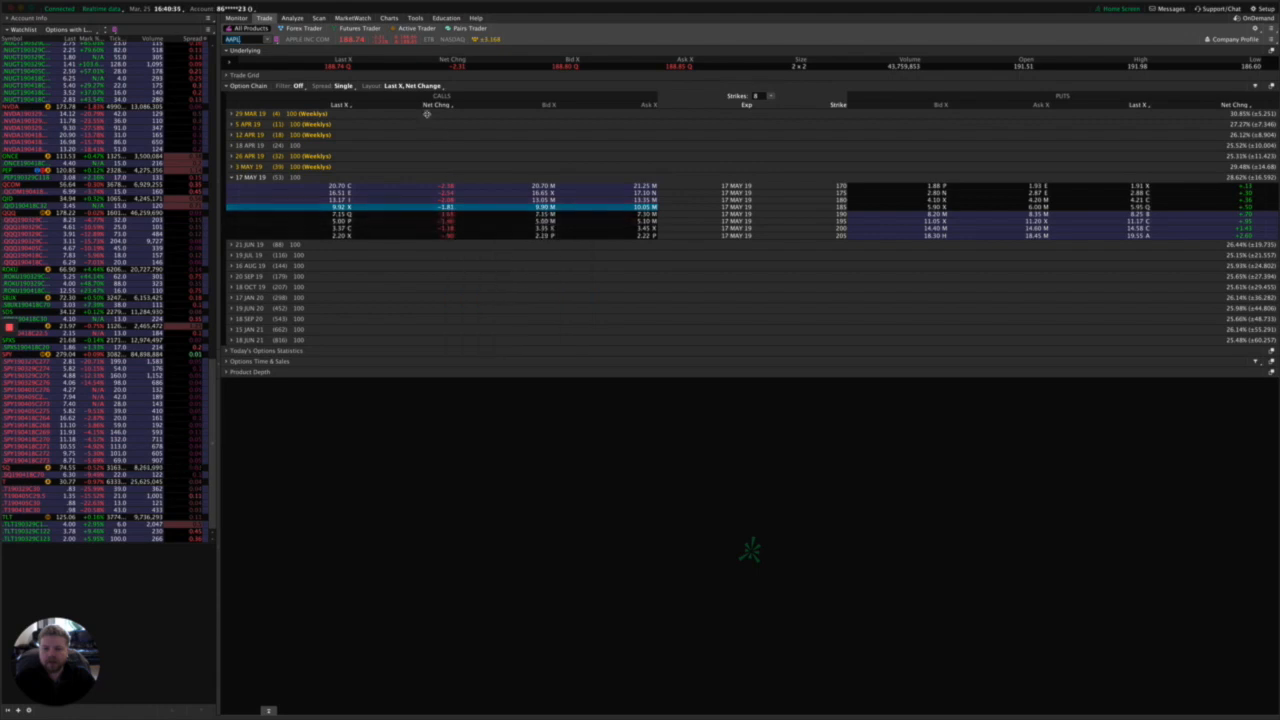
pyautogui.click(388, 18)
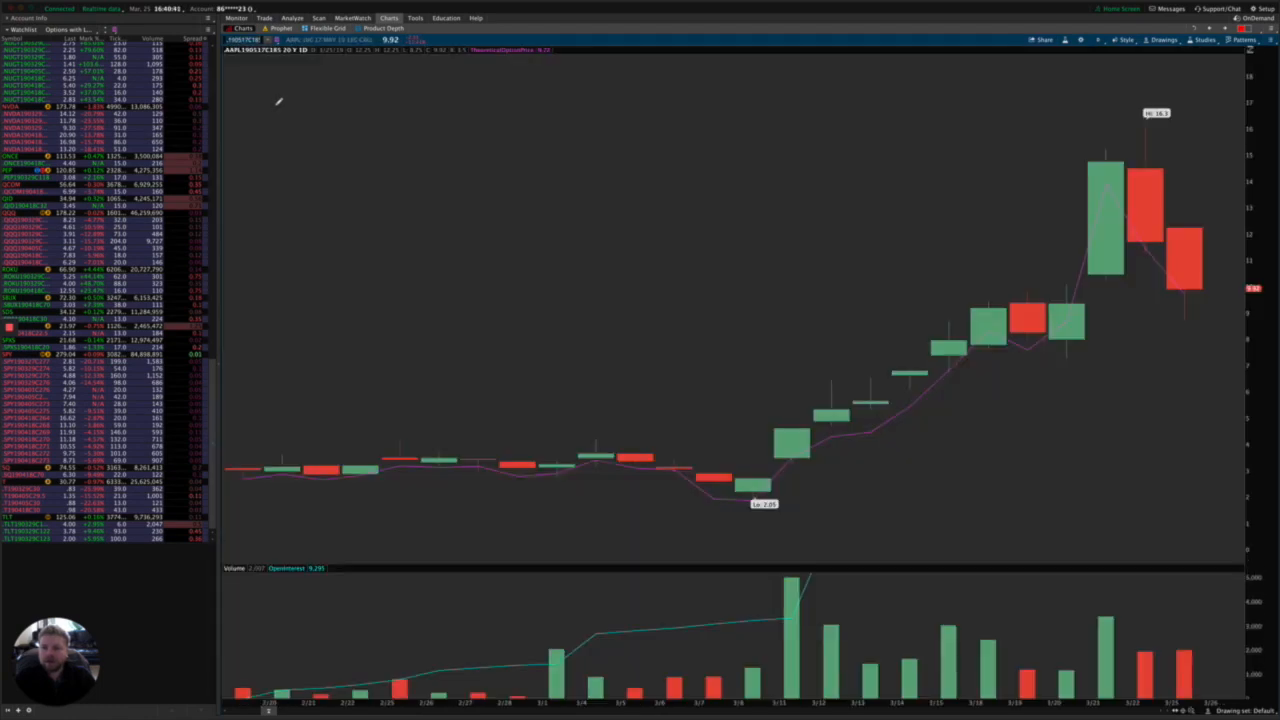
pyautogui.moveTo(1130, 400)
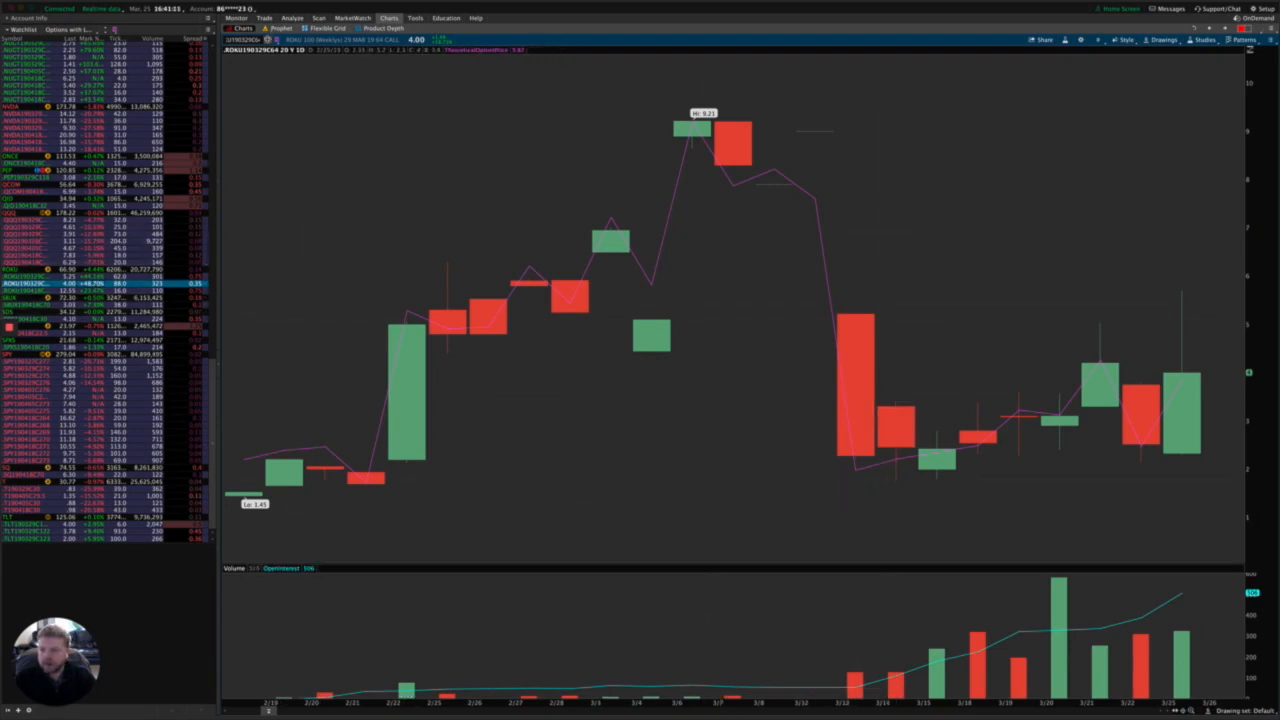
# Chart further option contracts from the sidebar watchlist in turn
pyautogui.click(240, 40)
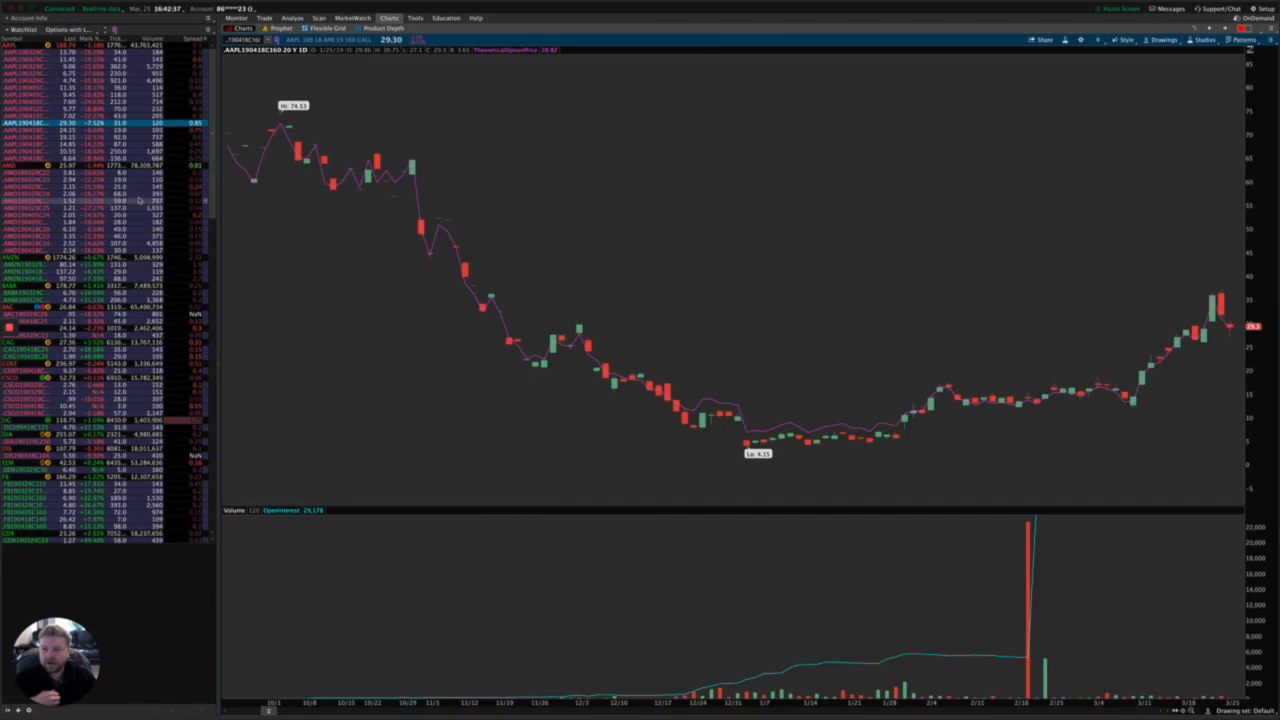
pyautogui.click(320, 18)
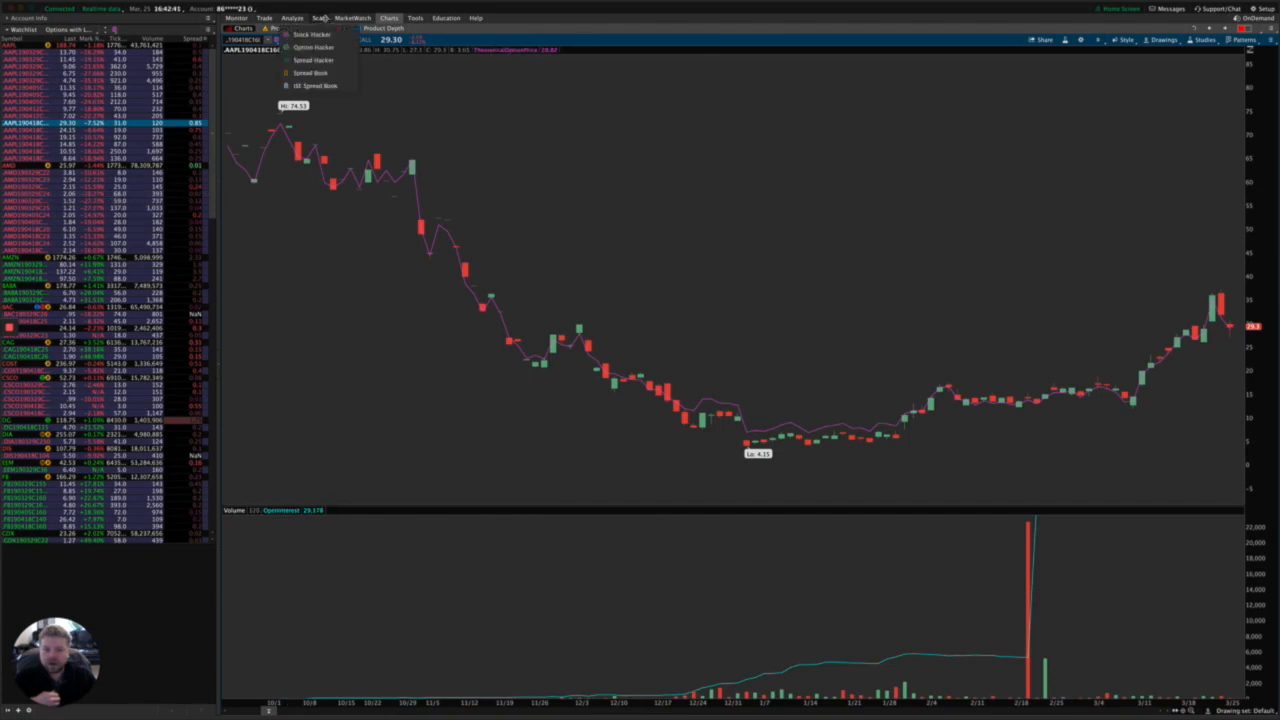
# Return to the stock and option scanner with its delta-filtered option scan
pyautogui.click(320, 18)
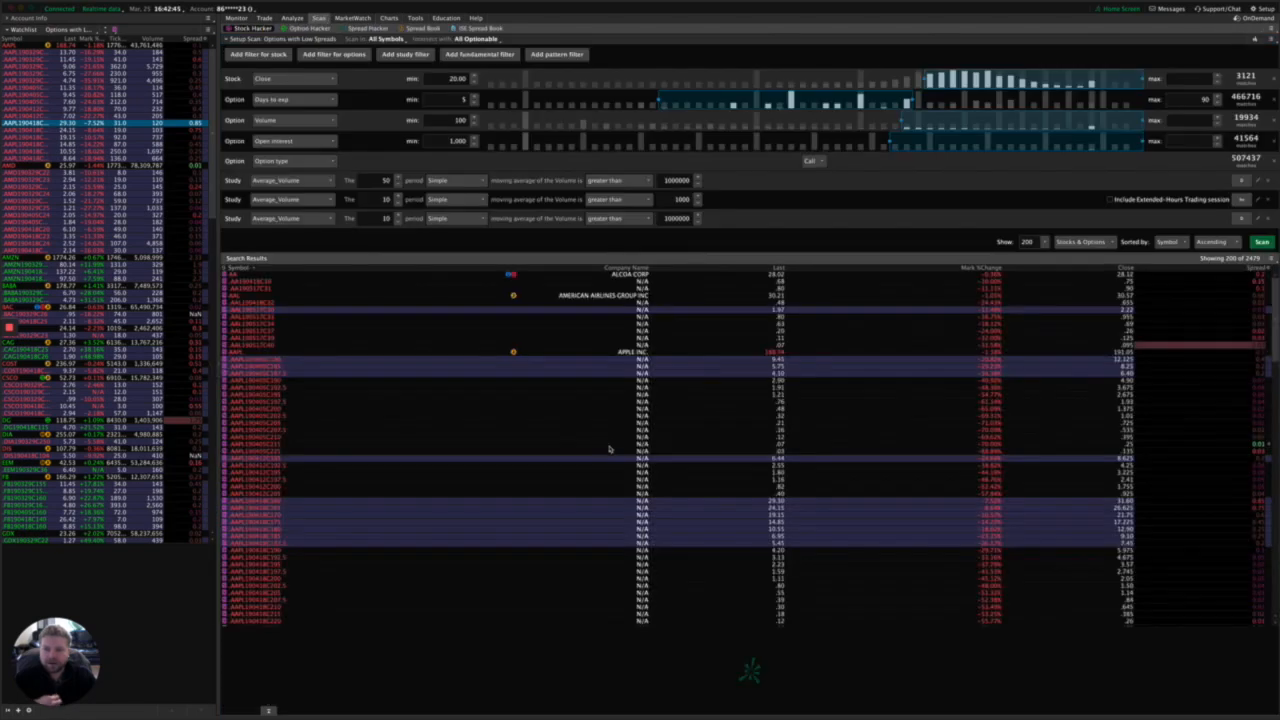
pyautogui.moveTo(606, 442)
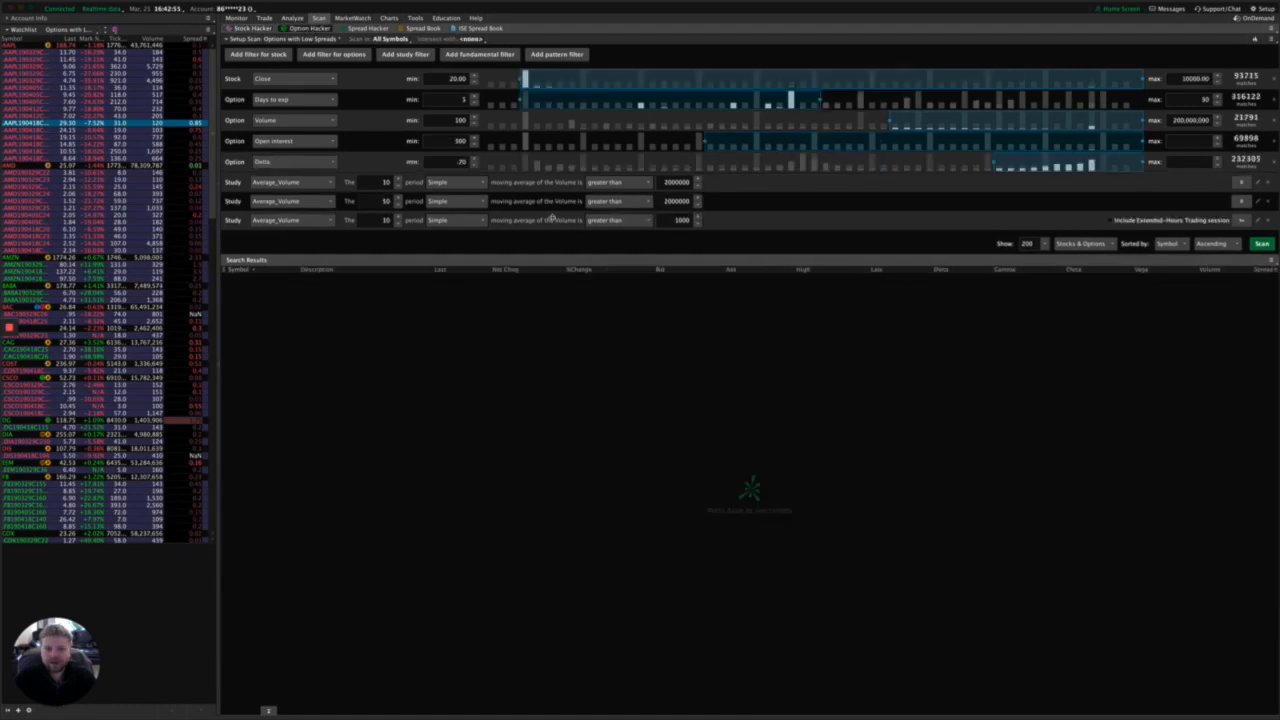
pyautogui.moveTo(672, 324)
pyautogui.write('500')
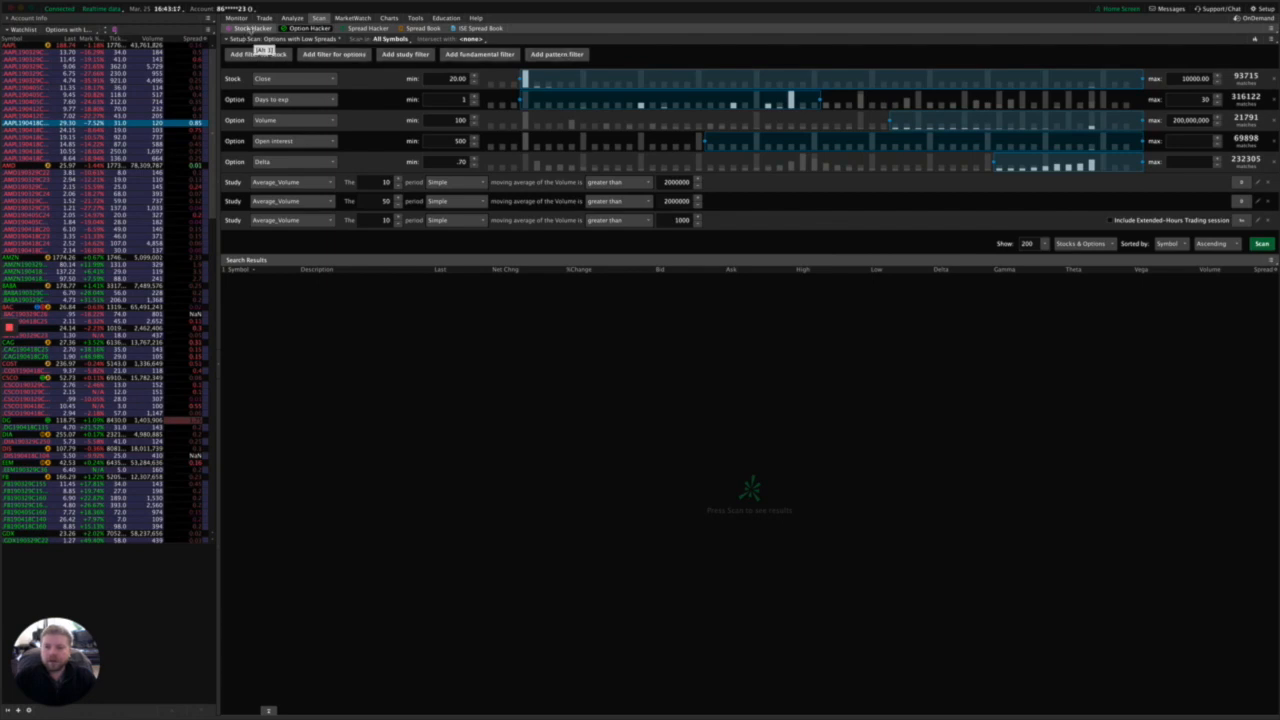
# Reload the saved low-spread option scan filtered by option type and list its results
pyautogui.click(1260, 242)
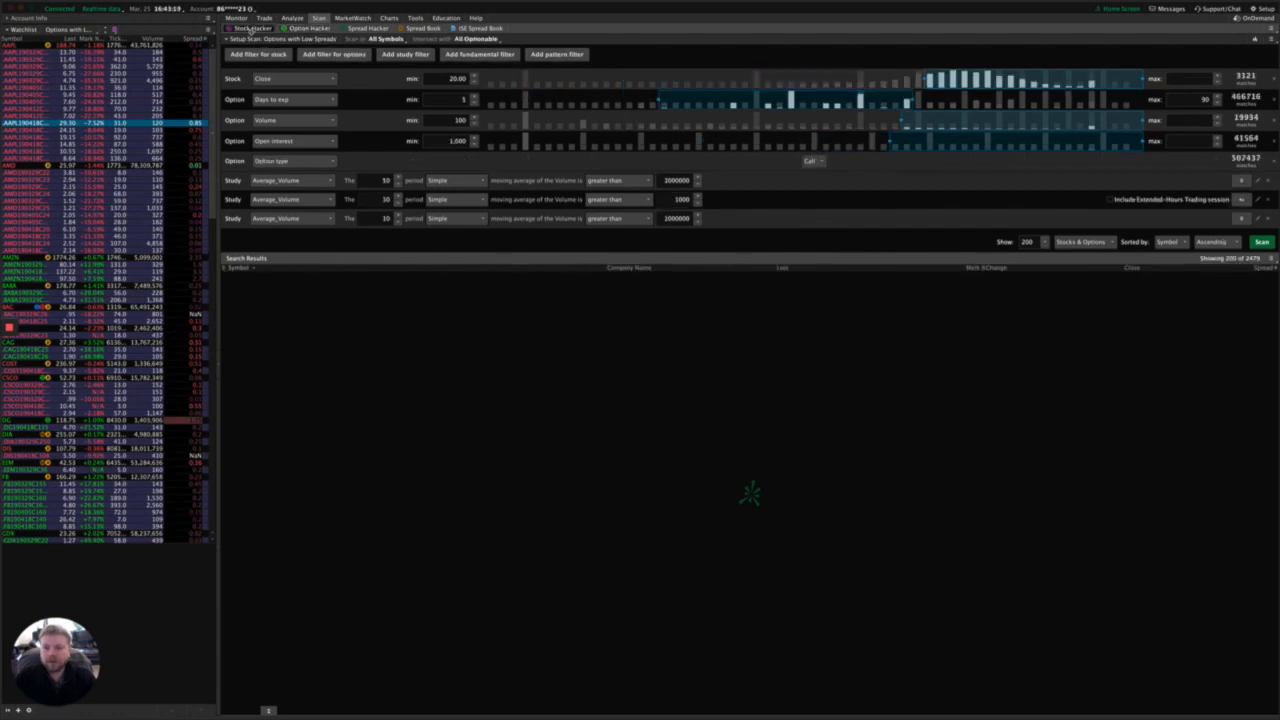
pyautogui.click(1260, 242)
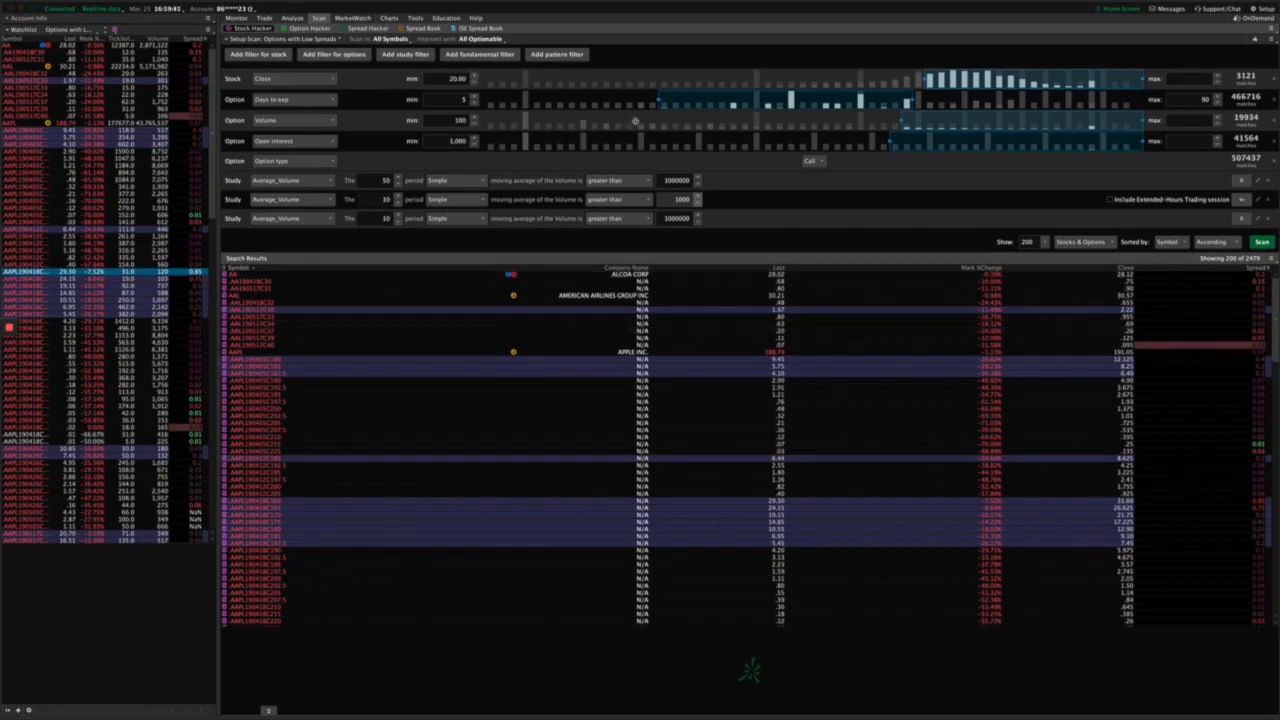
pyautogui.moveTo(648, 156)
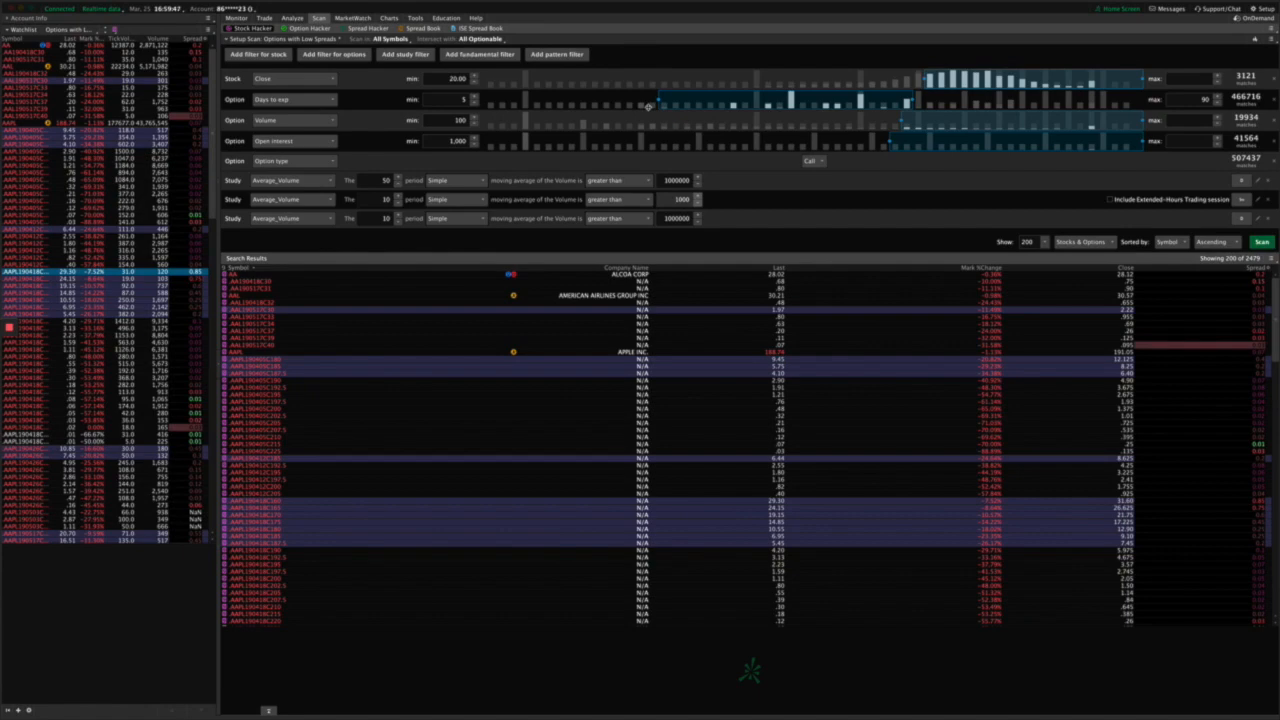
pyautogui.moveTo(876, 212)
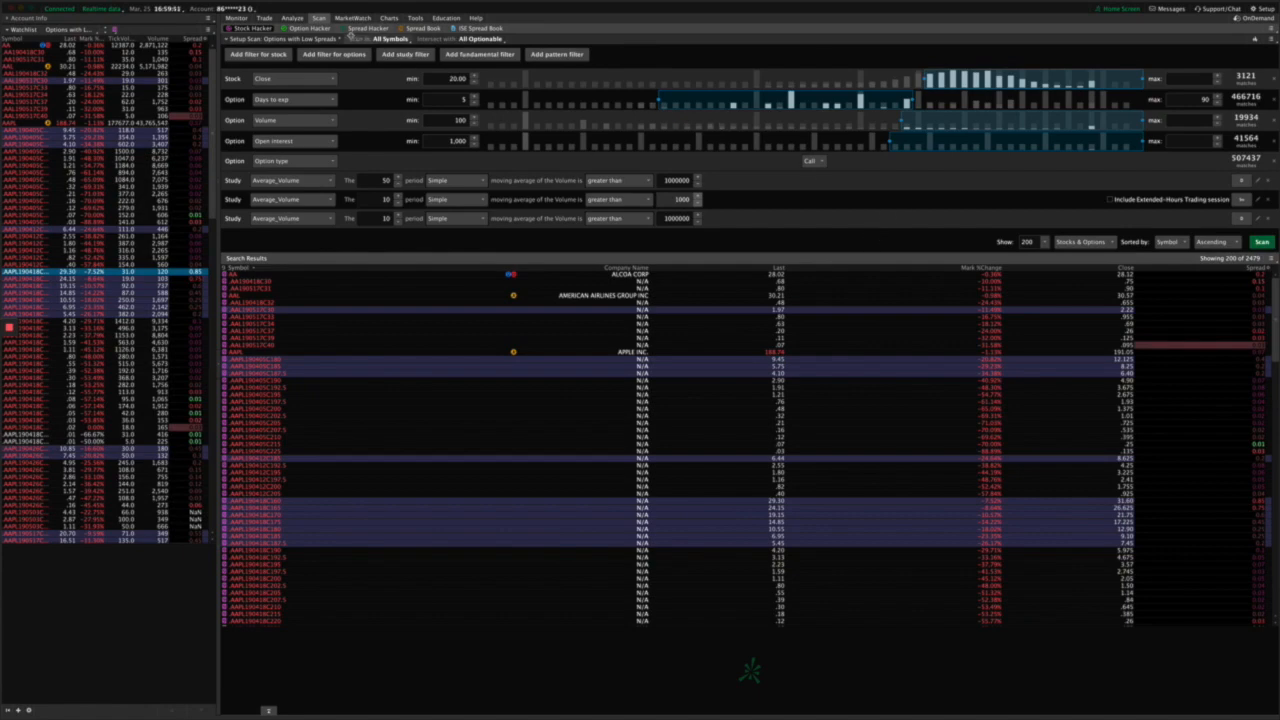
pyautogui.click(390, 40)
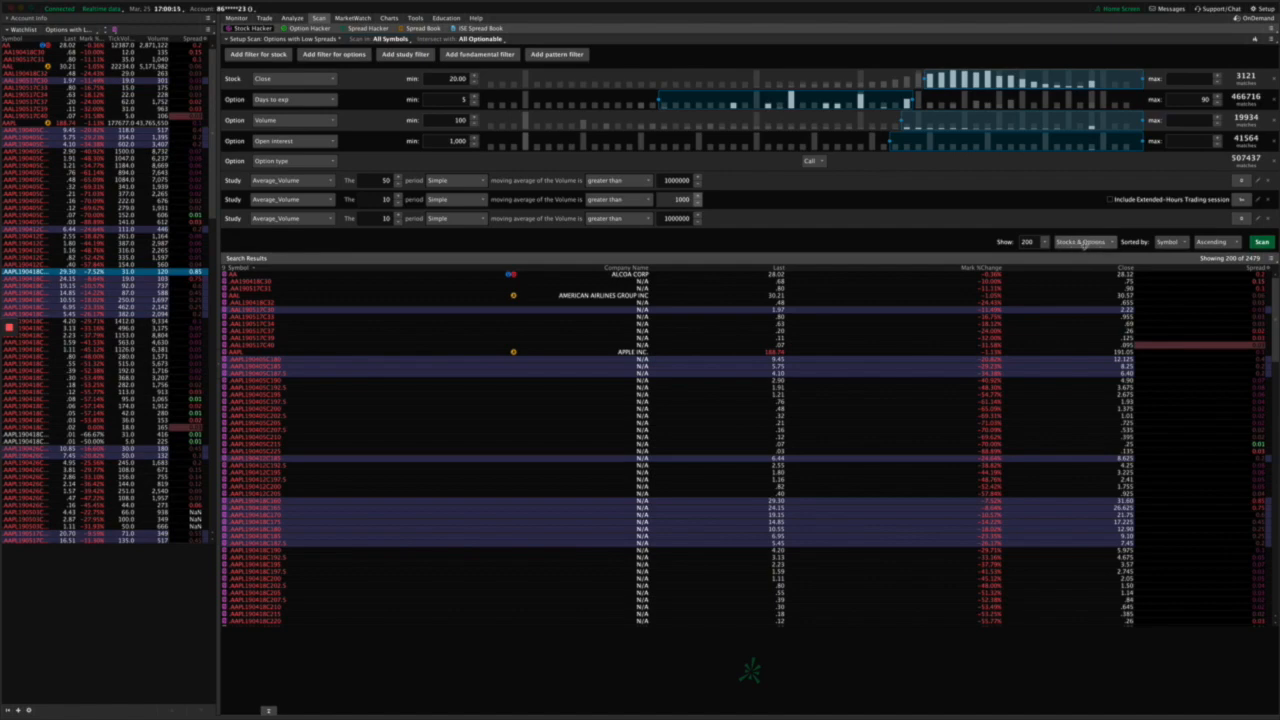
pyautogui.click(1082, 242)
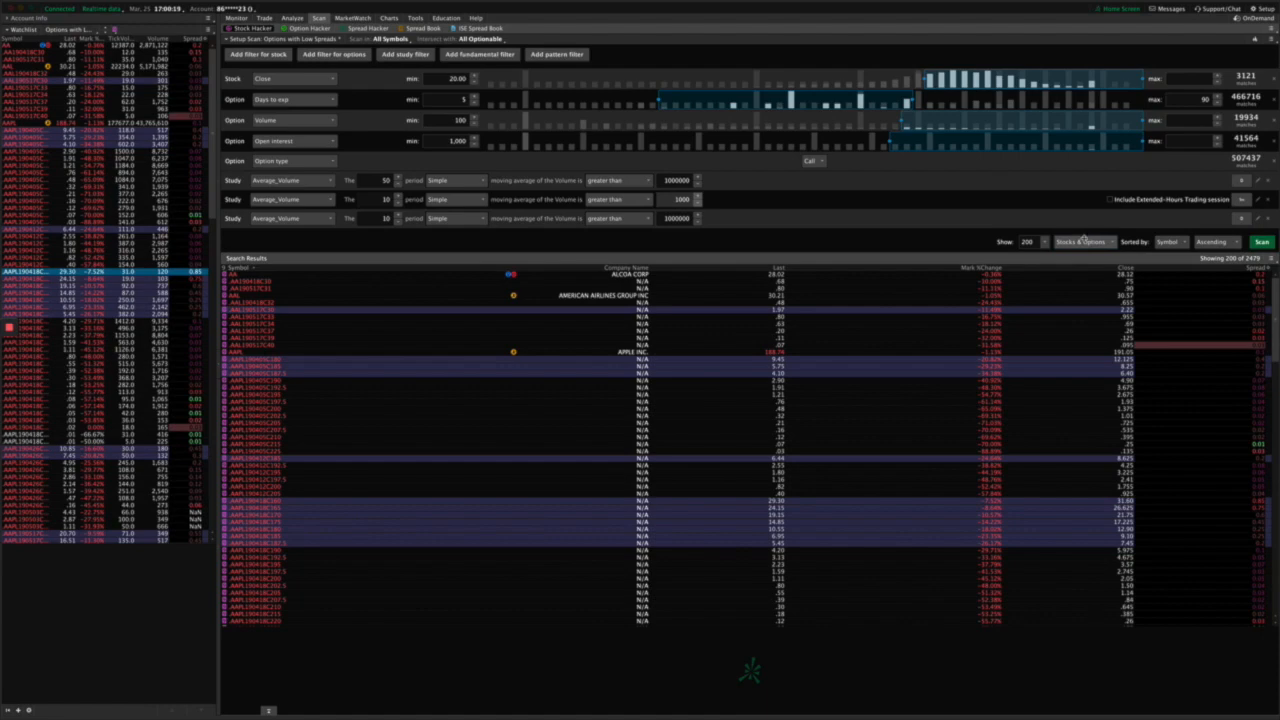
pyautogui.click(1084, 242)
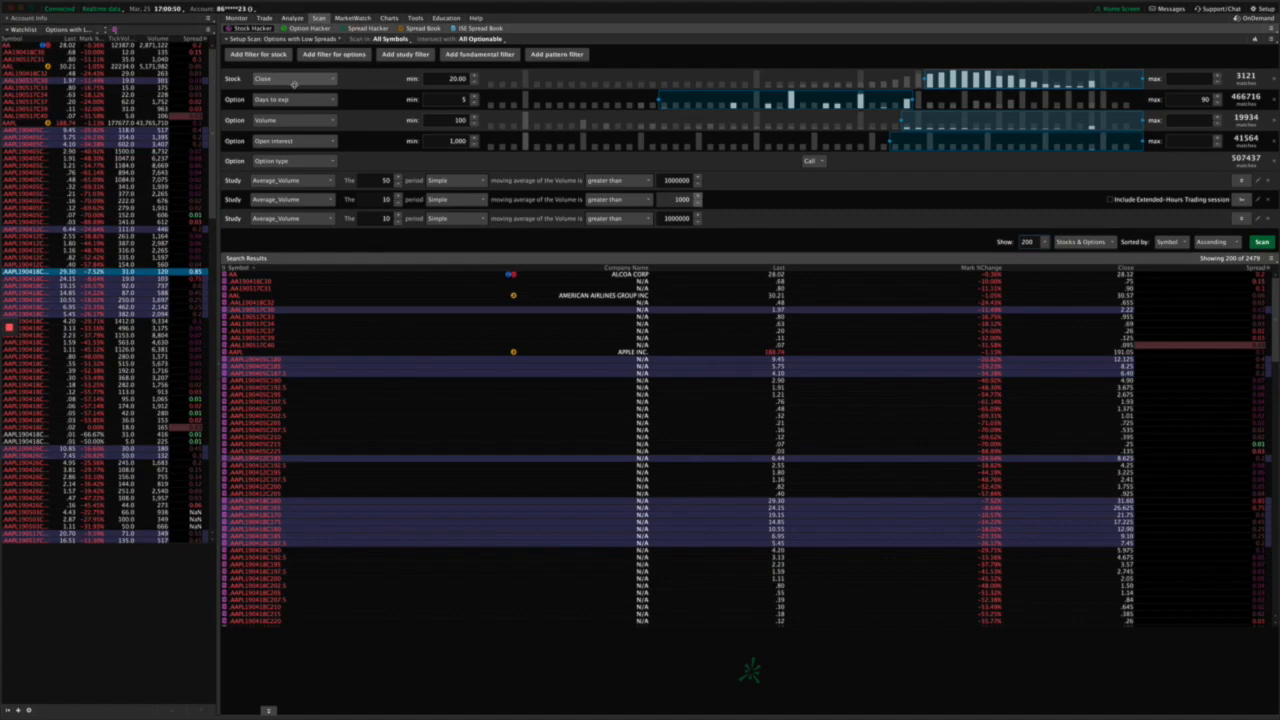
pyautogui.moveTo(442, 80)
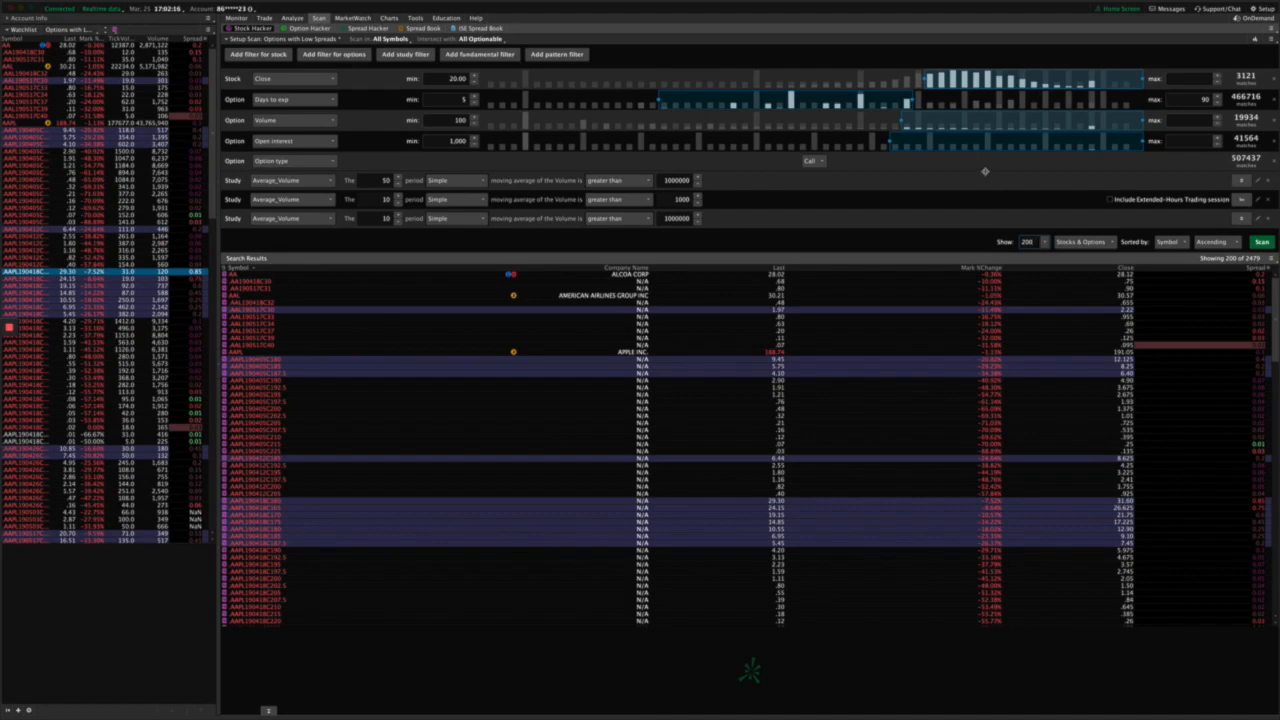
pyautogui.moveTo(812, 192)
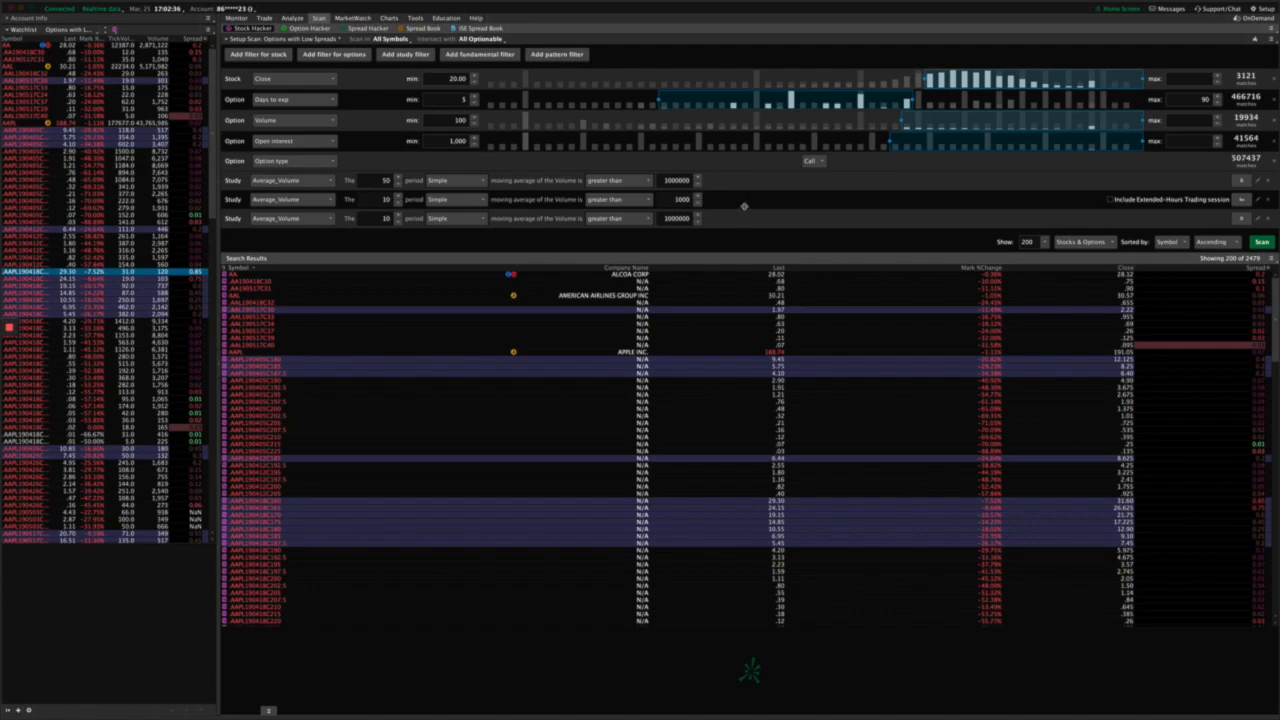
pyautogui.moveTo(736, 188)
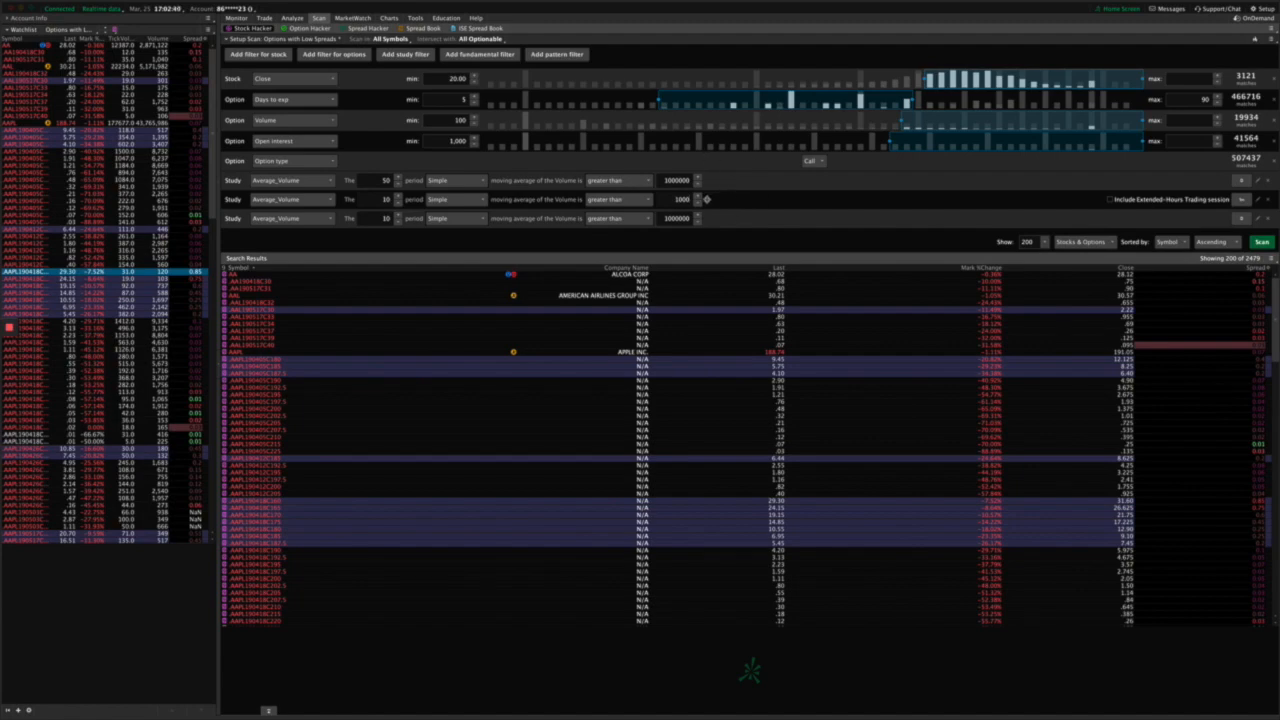
pyautogui.moveTo(776, 198)
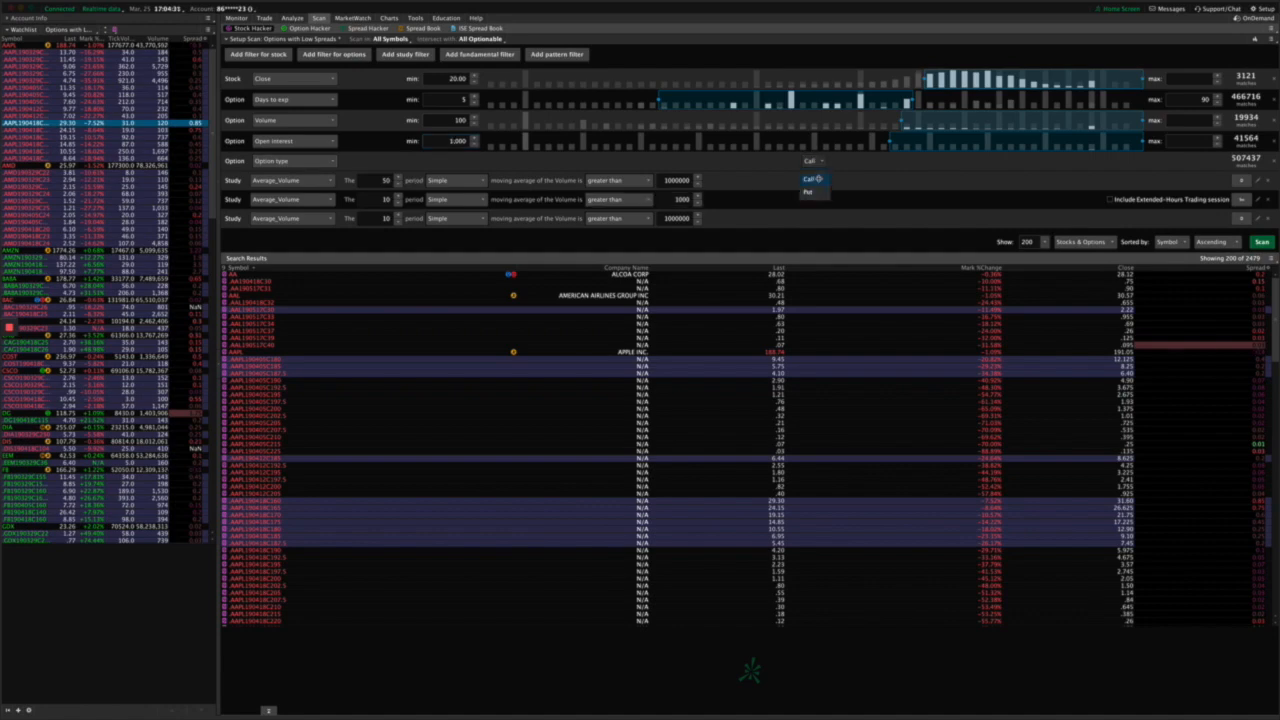
pyautogui.click(808, 180)
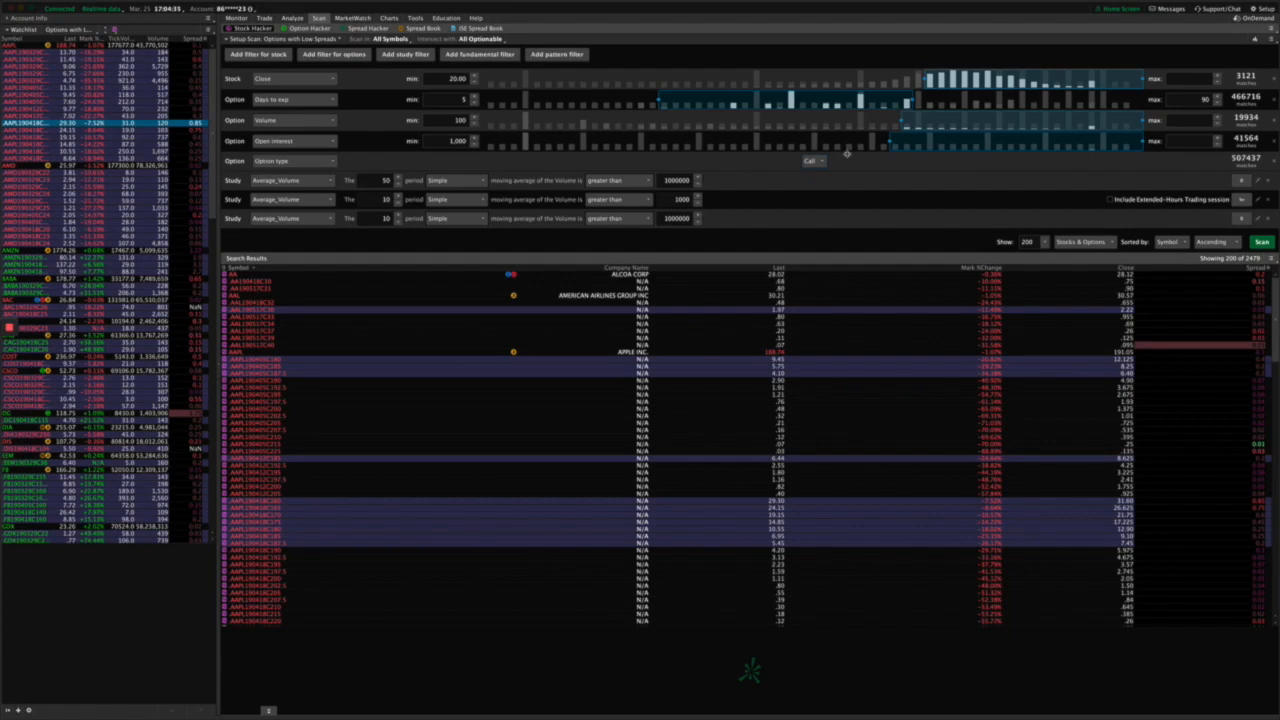
pyautogui.moveTo(962, 164)
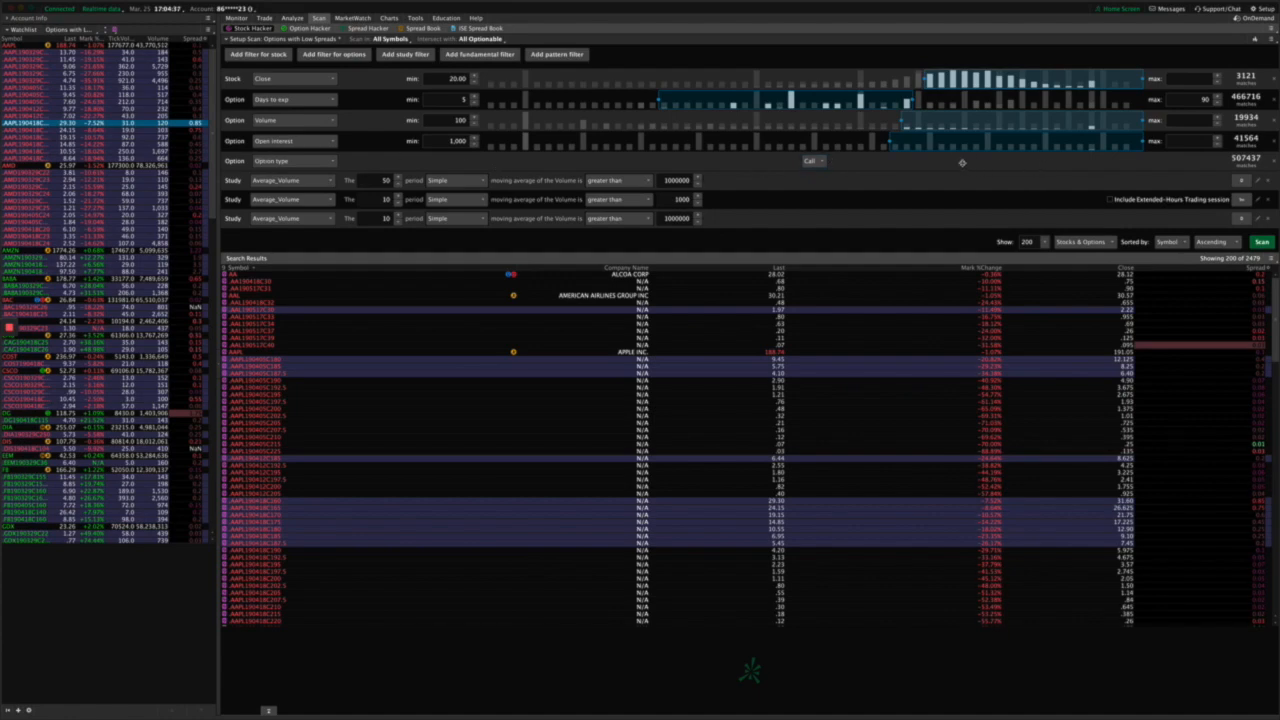
pyautogui.moveTo(928, 192)
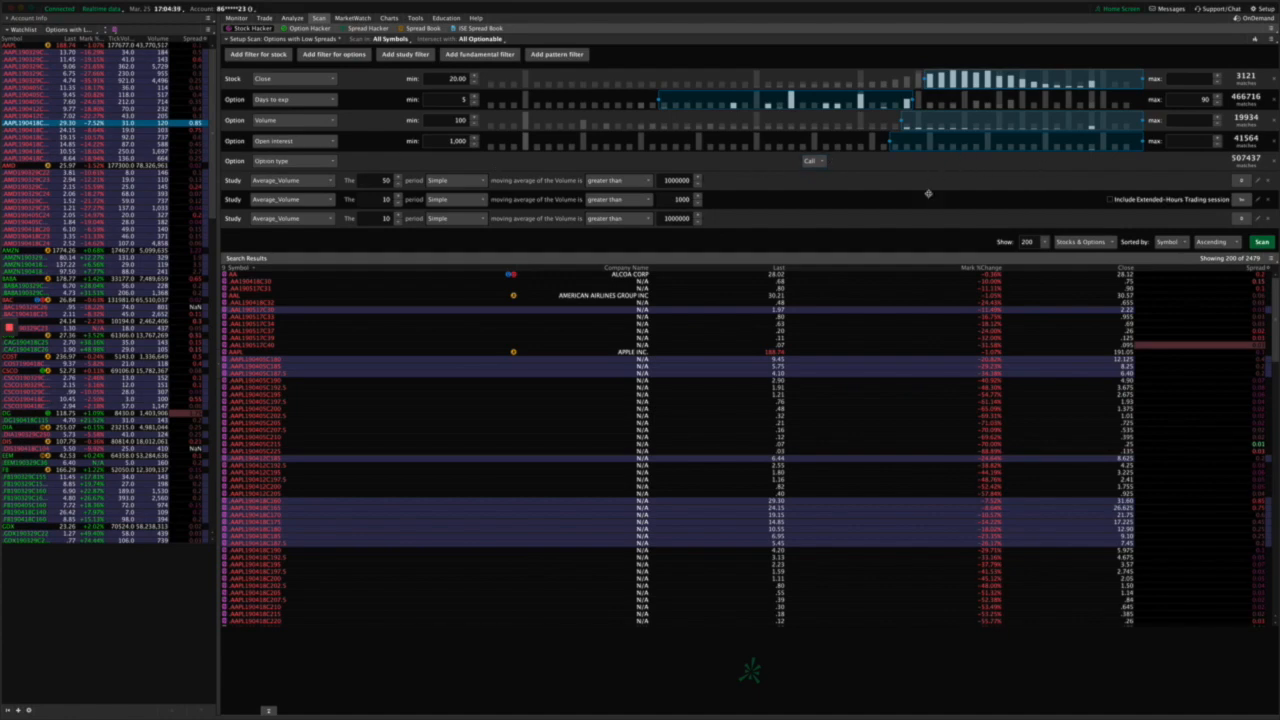
pyautogui.moveTo(880, 208)
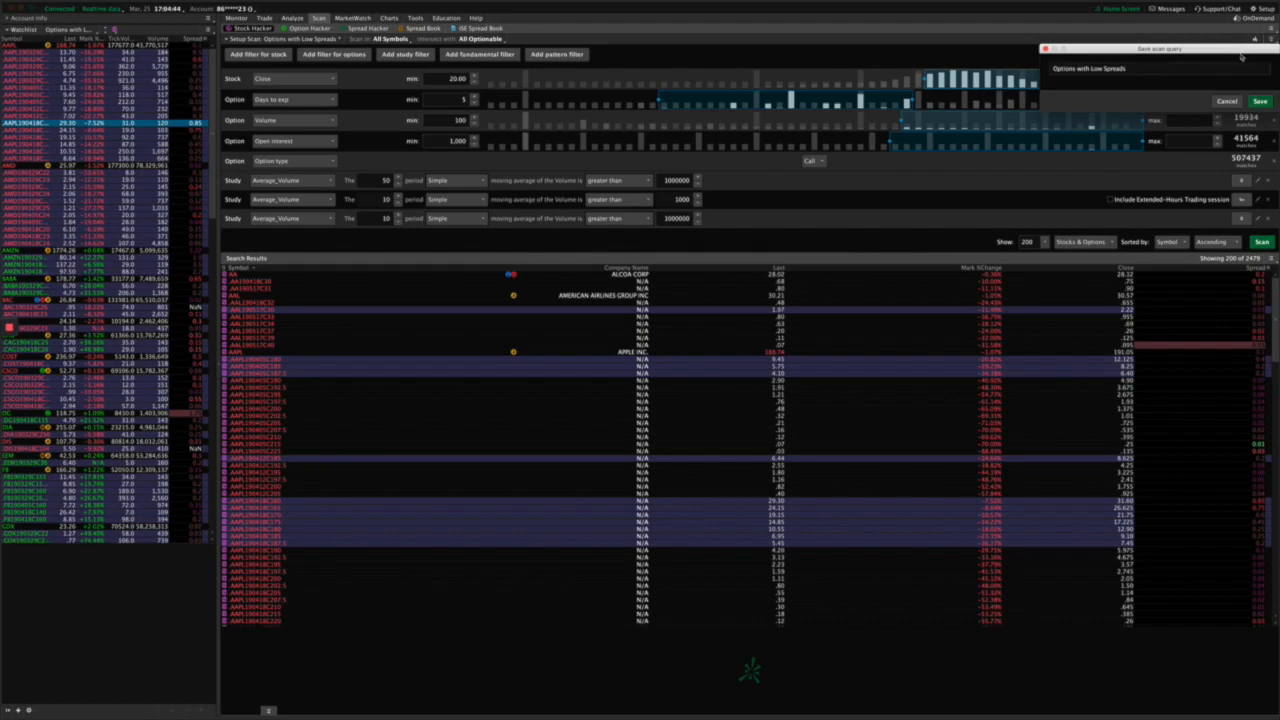
# Save the scan over the existing 'Options with Low Spreads' query, confirming the overwrite
pyautogui.click(1260, 100)
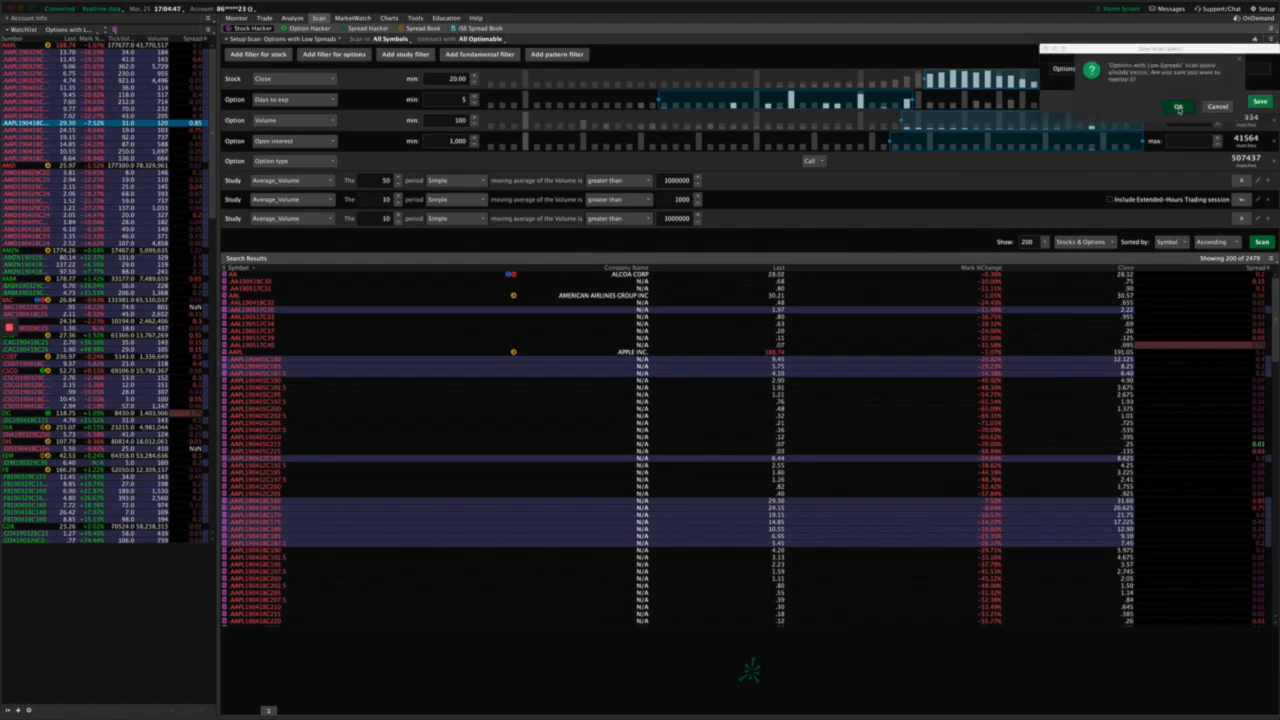
pyautogui.click(1178, 108)
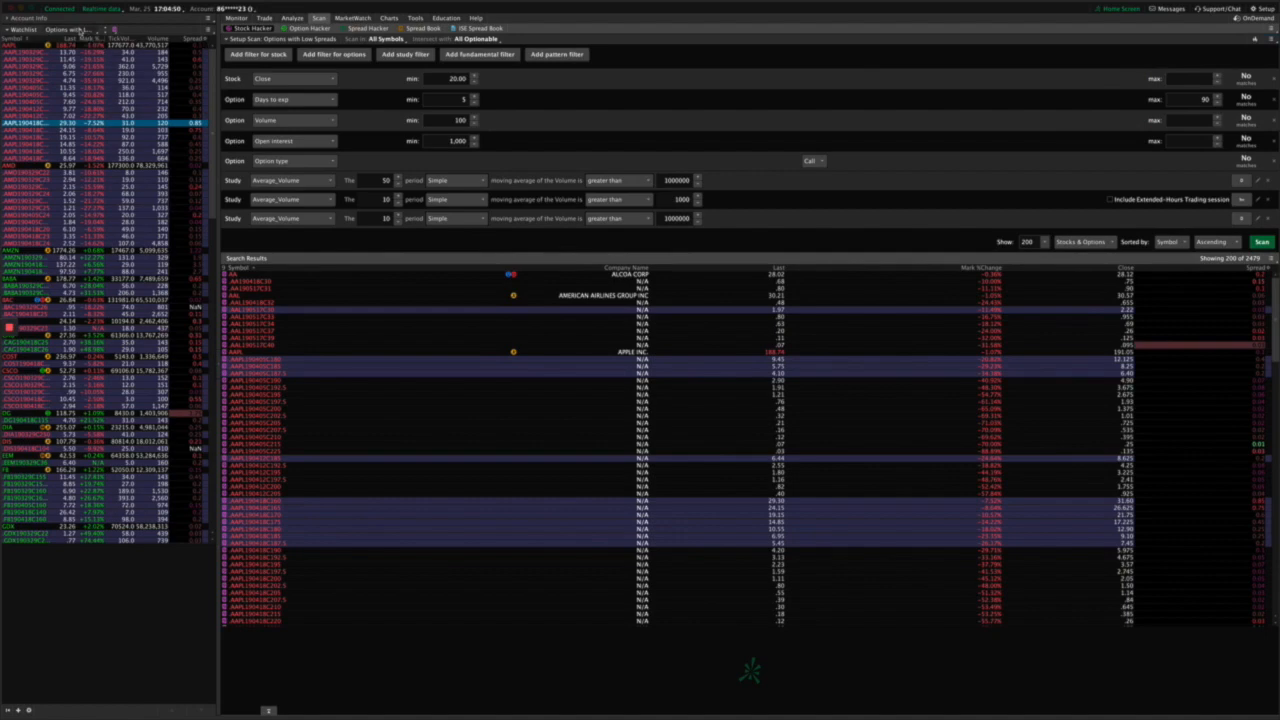
pyautogui.click(62, 30)
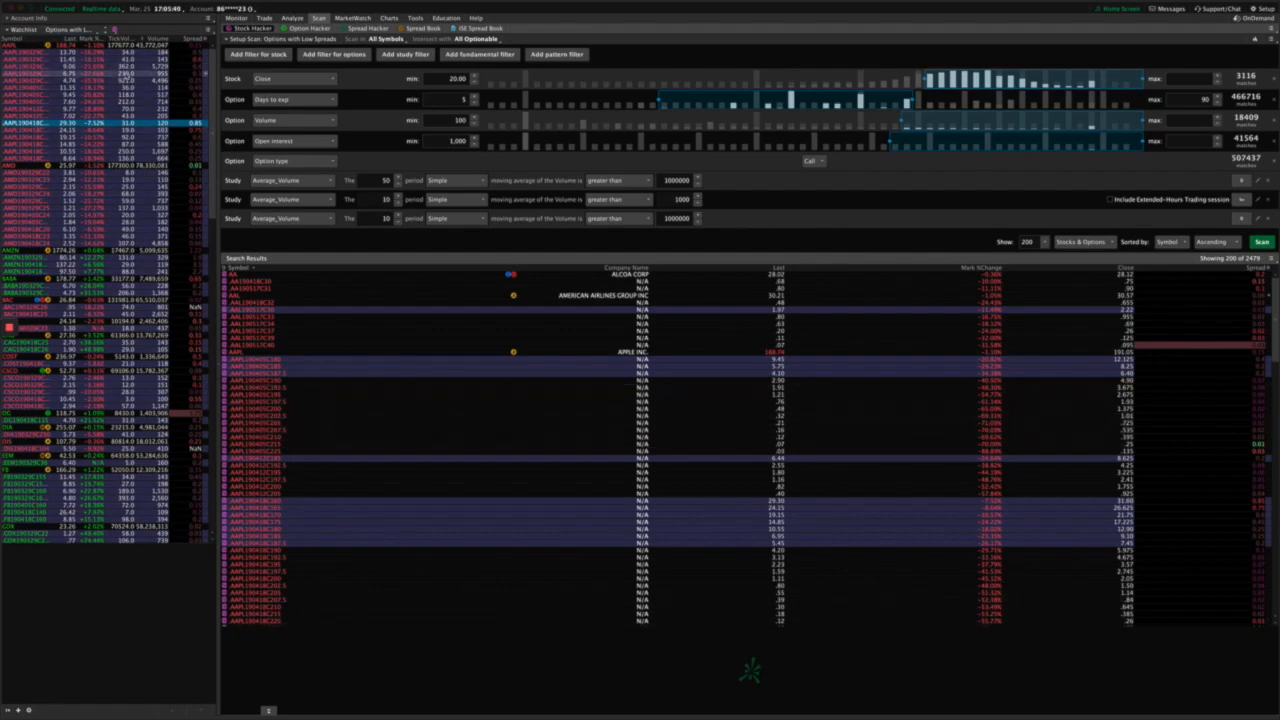
# Chart the underlying AAPL stock from the left watchlist as candlesticks
pyautogui.click(390, 18)
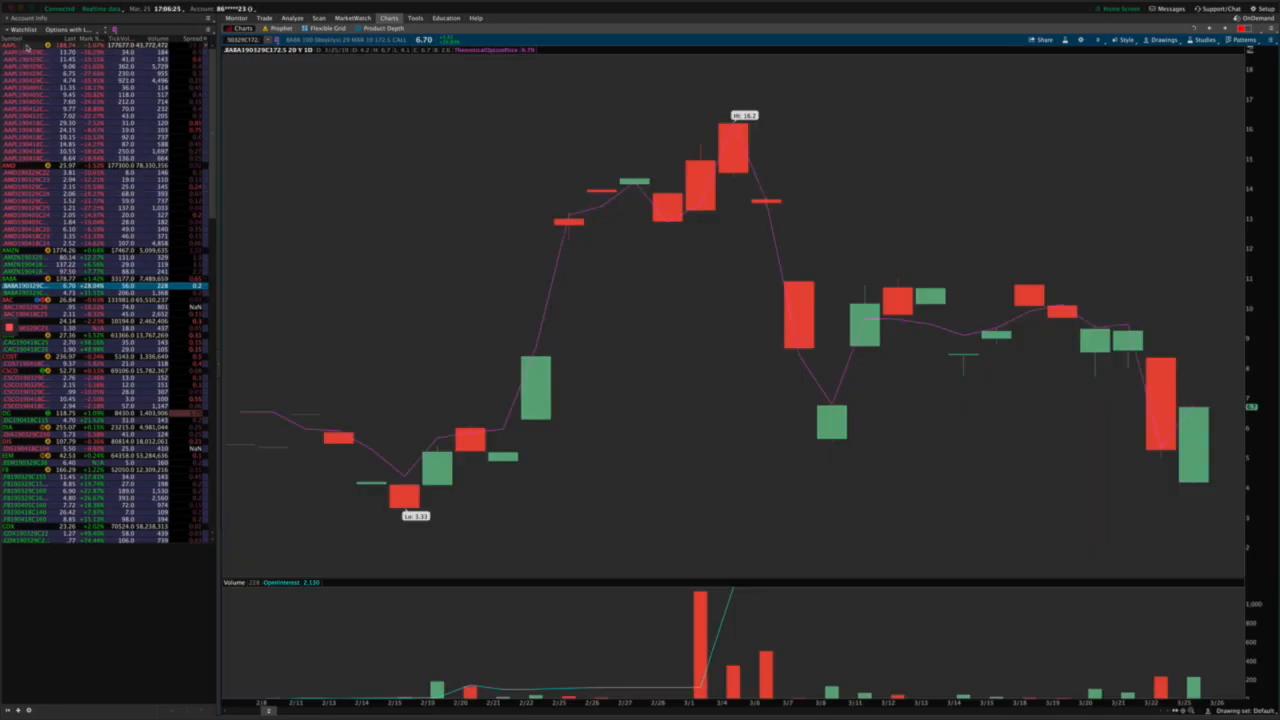
pyautogui.click(10, 46)
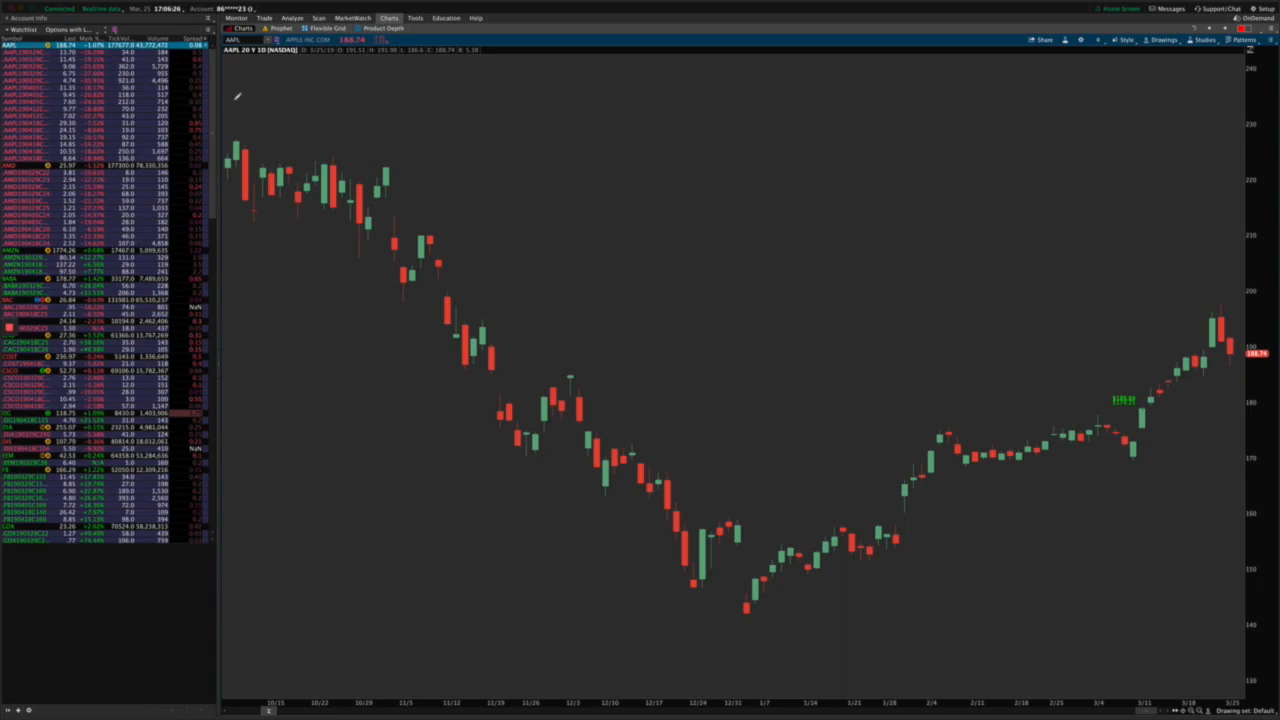